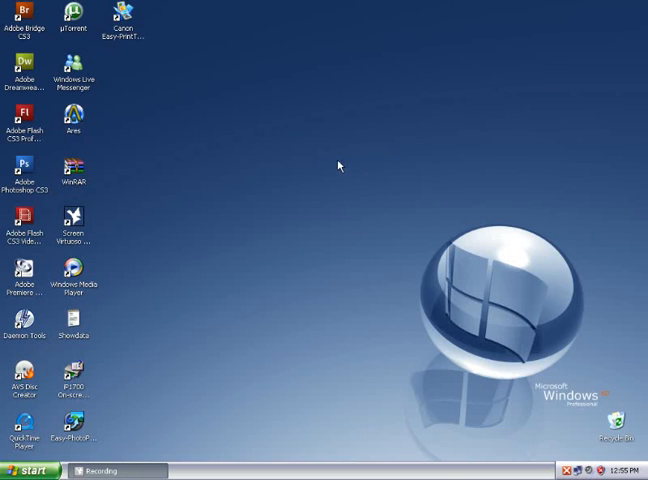
mouse_move(312, 192)
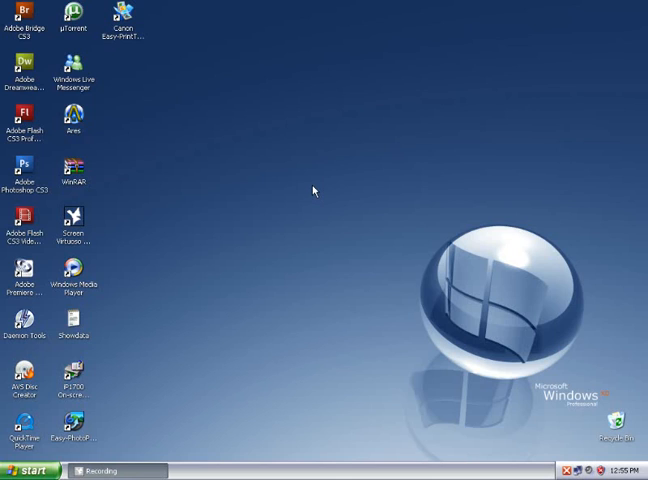
mouse_move(354, 156)
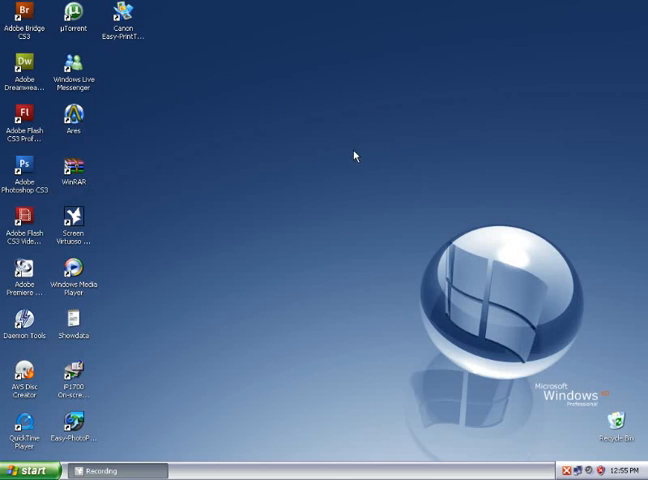
Step: Bring up Windows Task Manager on the Applications tab listing one running task
left_click(28, 468)
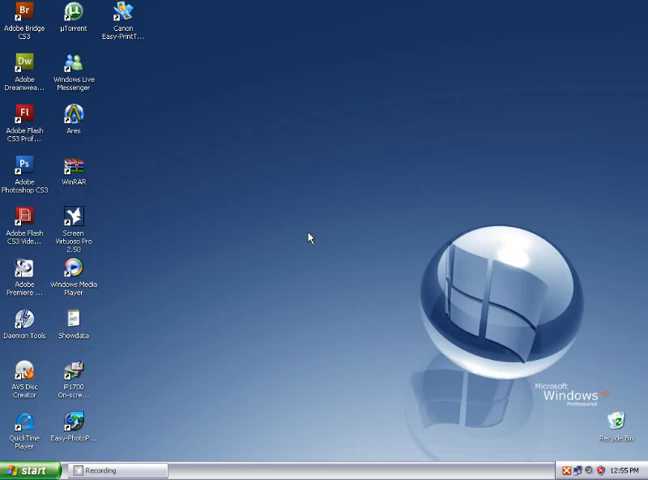
left_click(72, 218)
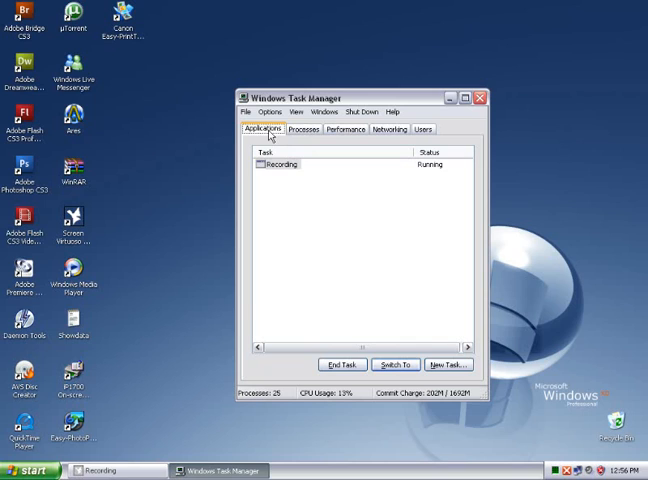
mouse_move(328, 208)
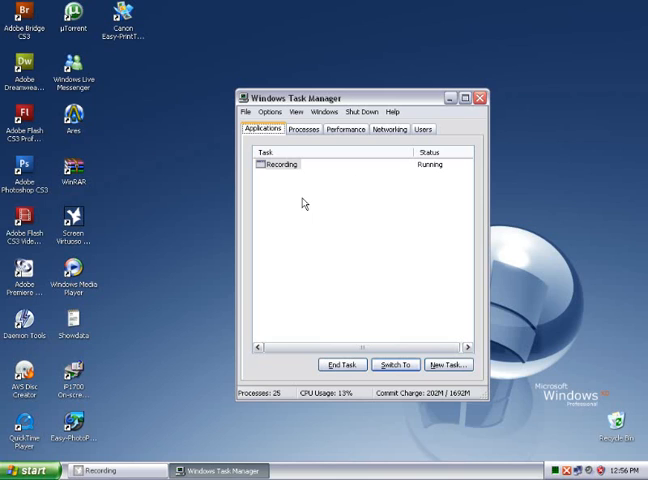
mouse_move(78, 176)
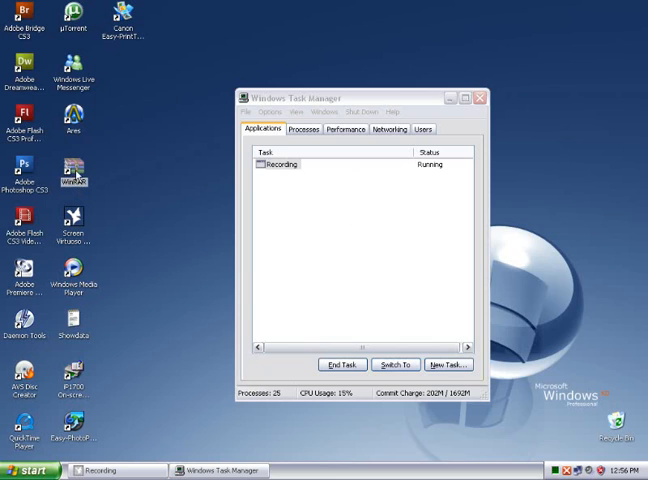
double_click(76, 170)
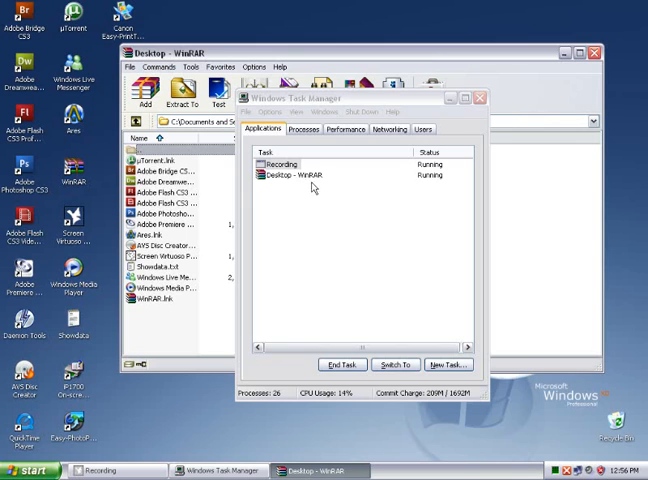
mouse_move(340, 200)
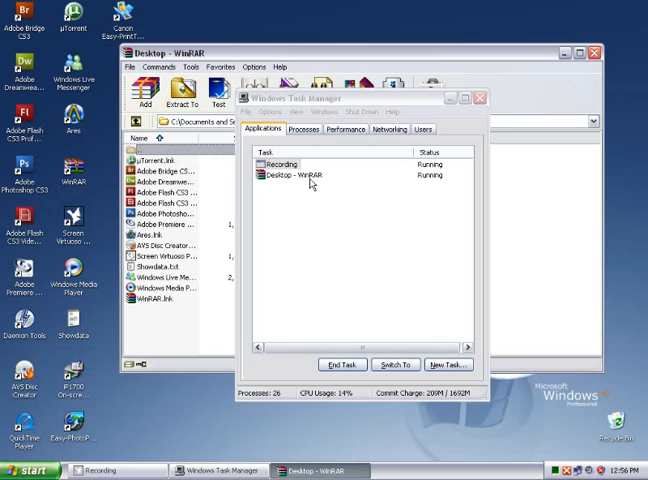
mouse_move(312, 186)
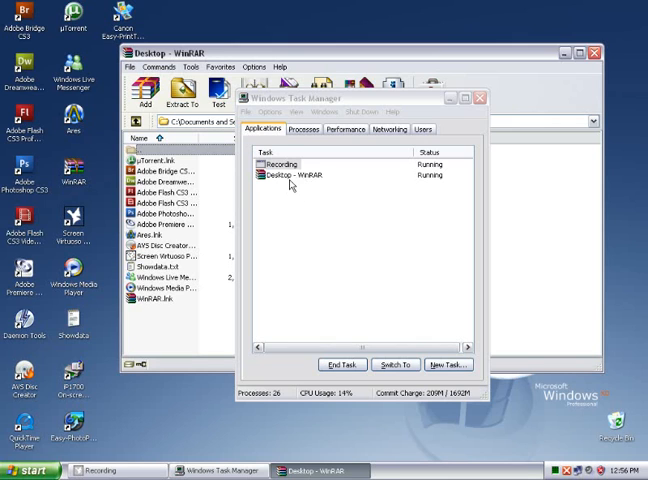
left_click(300, 174)
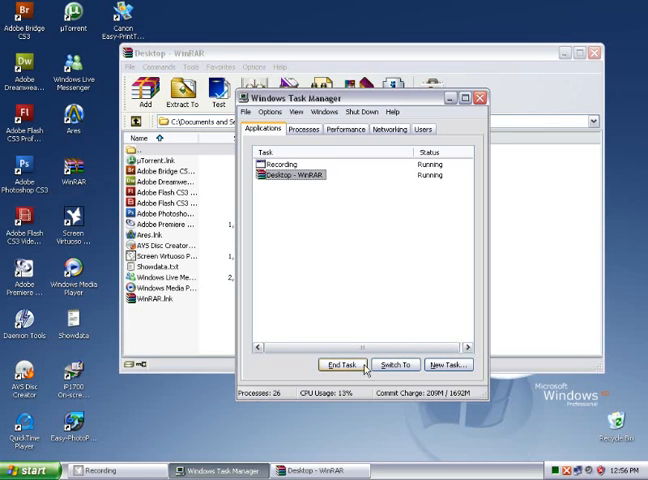
left_click(342, 364)
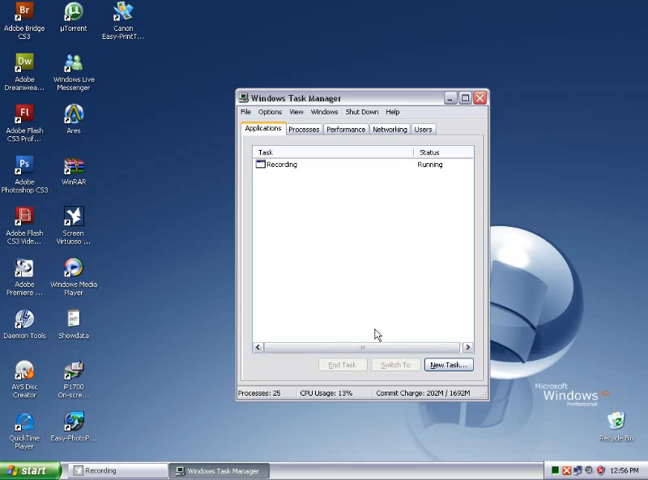
mouse_move(276, 136)
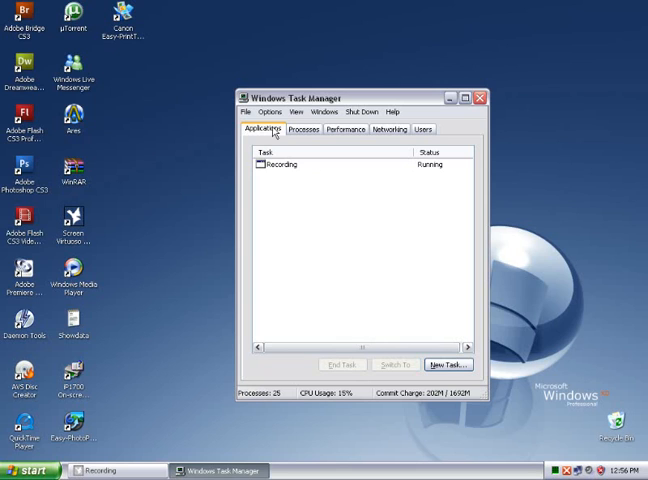
Step: Show the Processes list with image names, users, CPU and memory usage
left_click(306, 128)
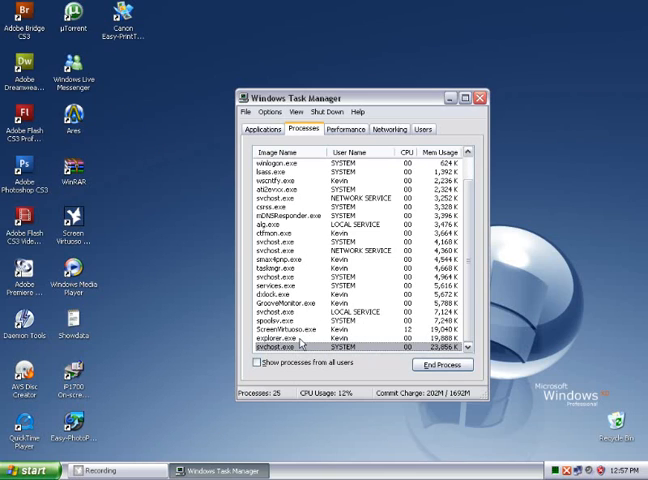
left_click(300, 340)
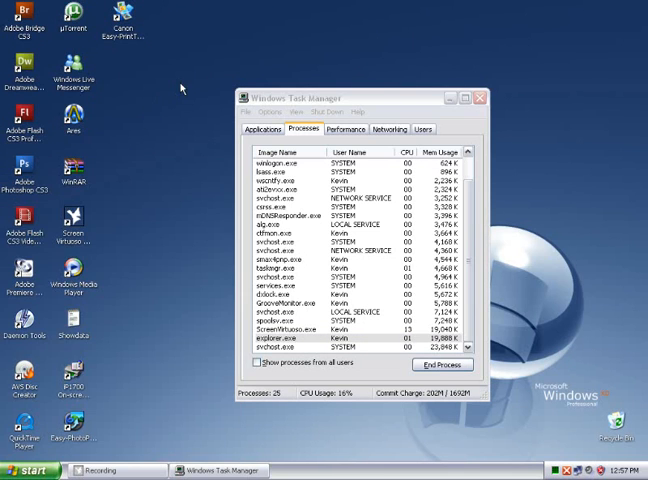
mouse_move(172, 160)
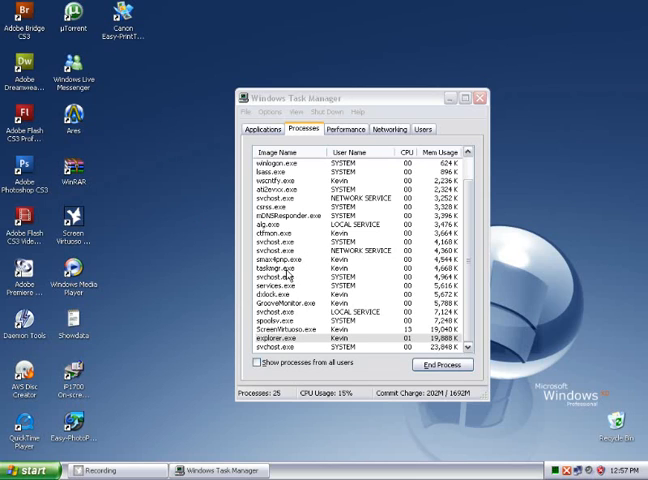
left_click(290, 268)
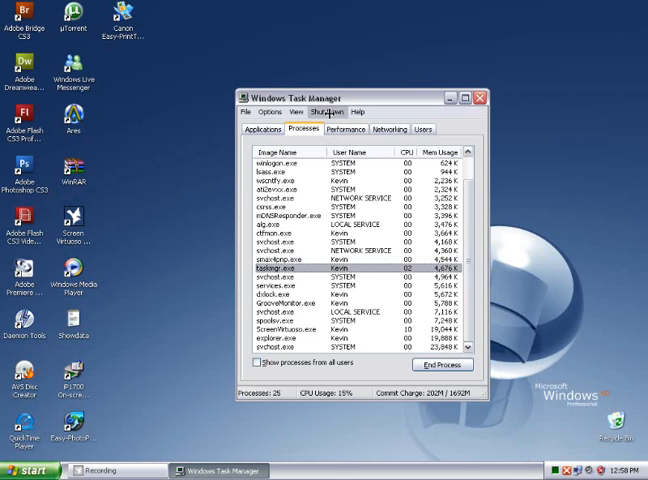
left_click(270, 112)
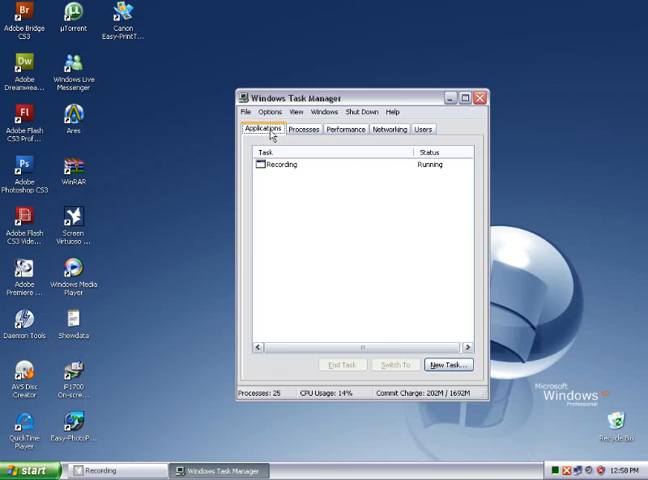
left_click(304, 128)
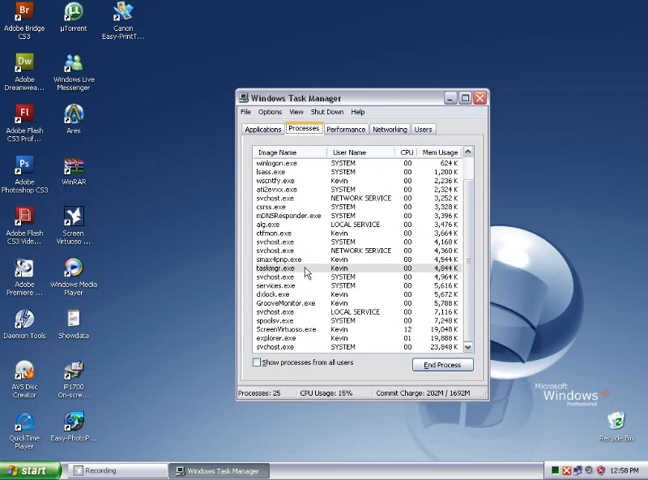
mouse_move(190, 212)
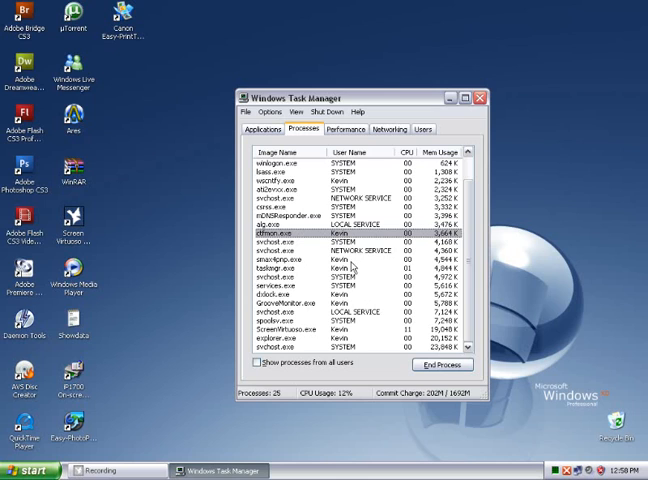
Step: Review the Processes list and return to the Performance memory figures
left_click(346, 128)
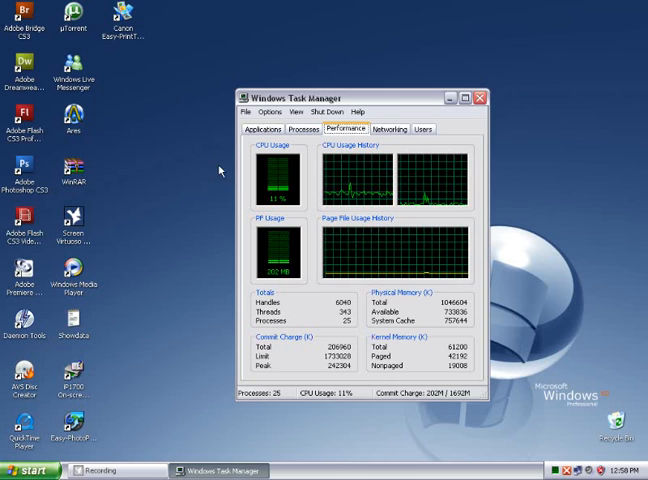
mouse_move(424, 308)
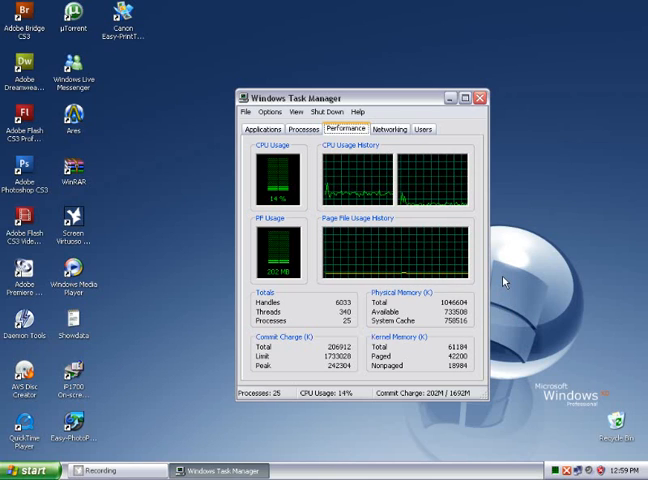
mouse_move(408, 300)
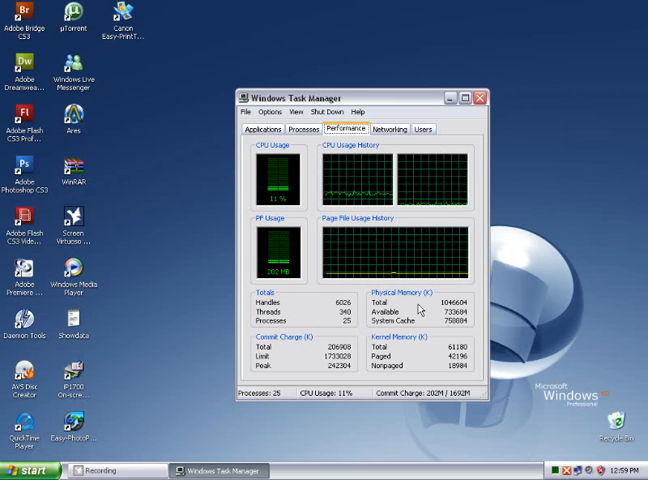
left_click(302, 128)
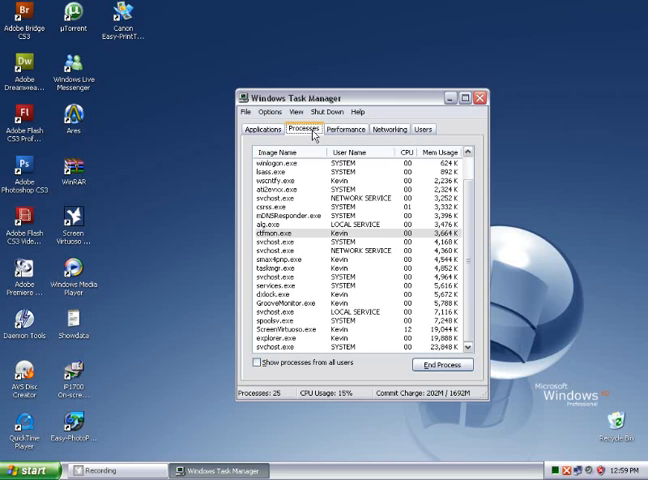
left_click(342, 128)
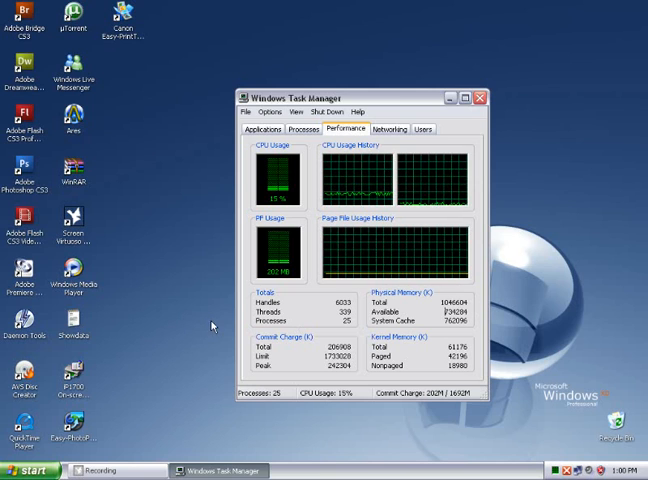
Step: Launch Calculator via Start > Run with 'calc'
left_click(28, 470)
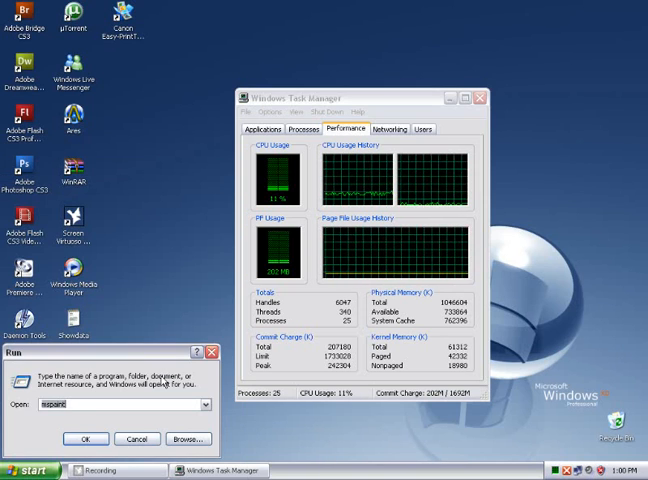
type("calc")
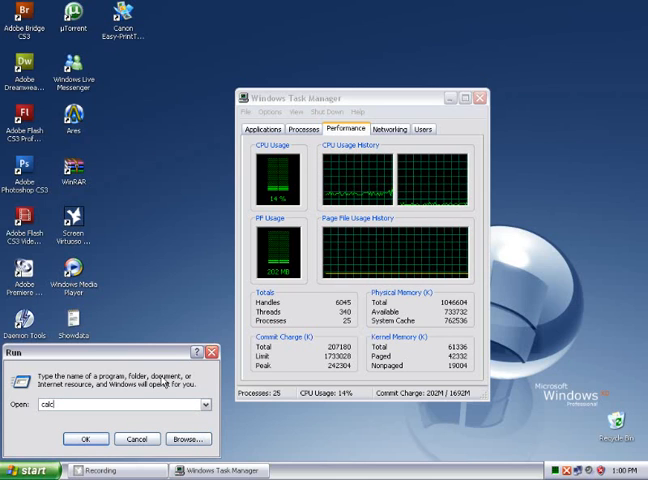
left_click(86, 440)
type("102")
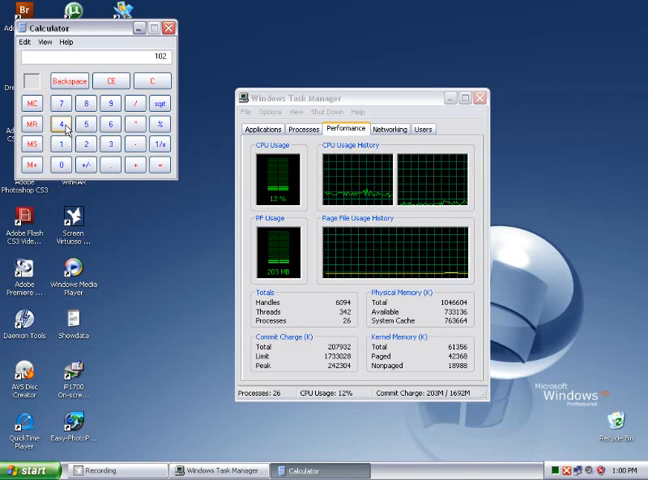
Step: Divide the memory figures by 1024 to get megabytes, then close Calculator
left_click(160, 172)
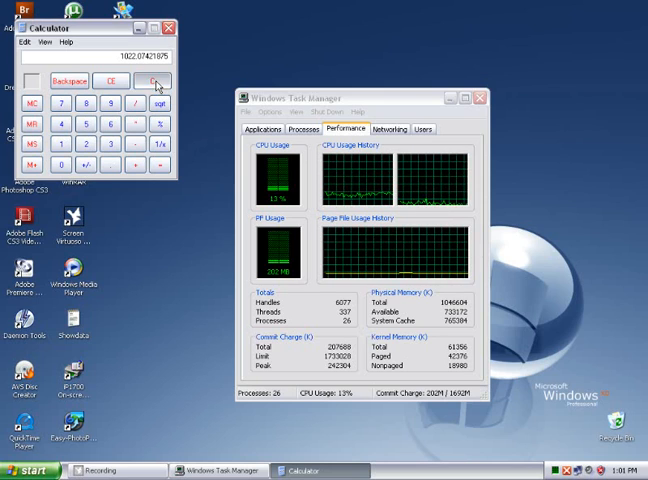
left_click(156, 80)
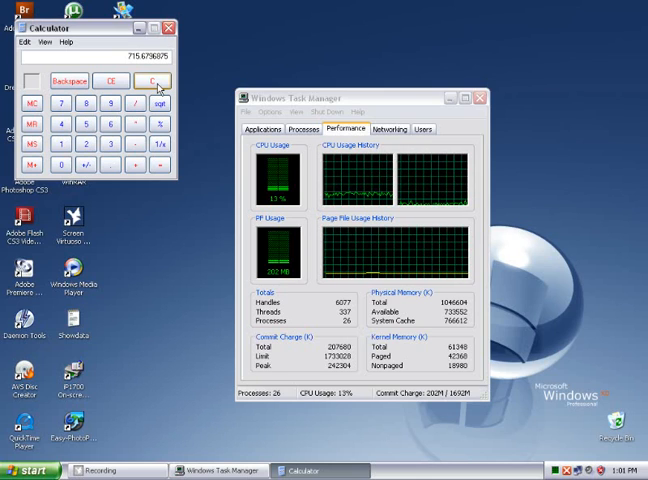
left_click(154, 80)
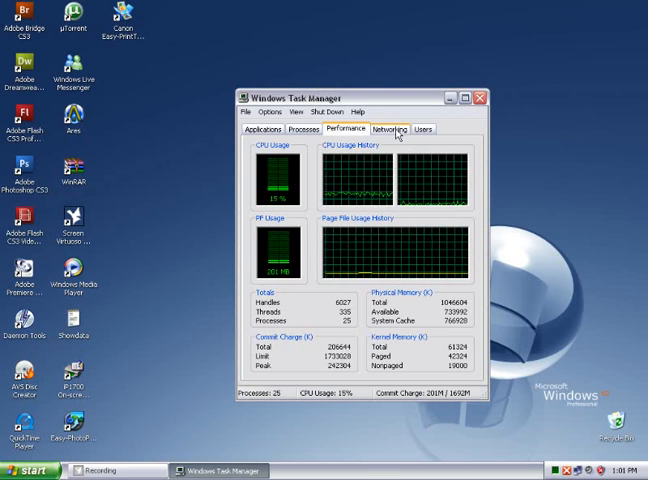
Step: View the Networking graph and Users list, then return to Performance
left_click(388, 128)
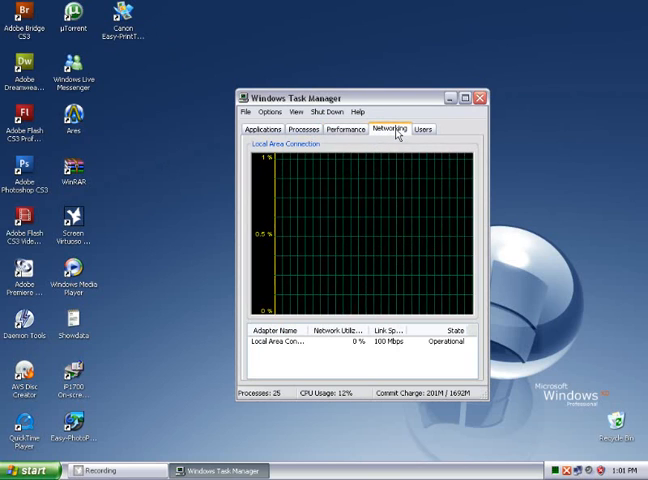
left_click(420, 128)
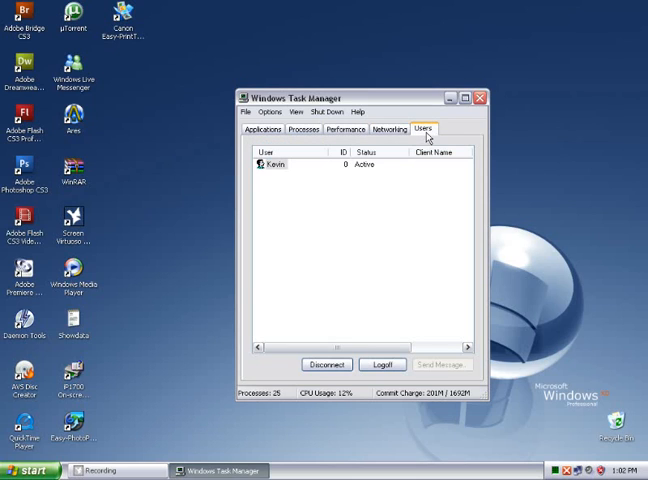
mouse_move(412, 250)
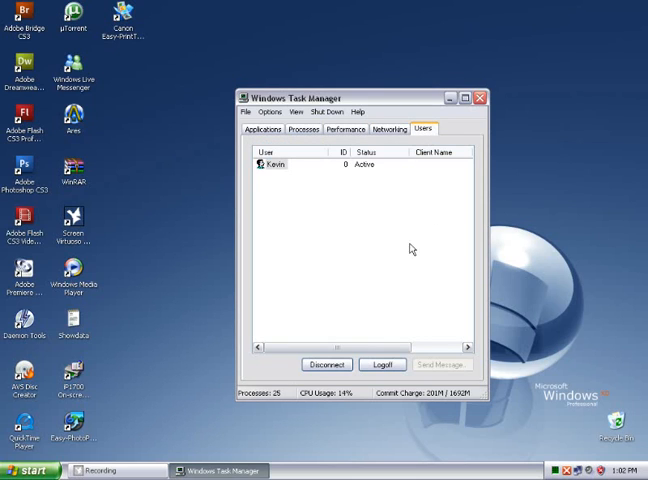
mouse_move(344, 216)
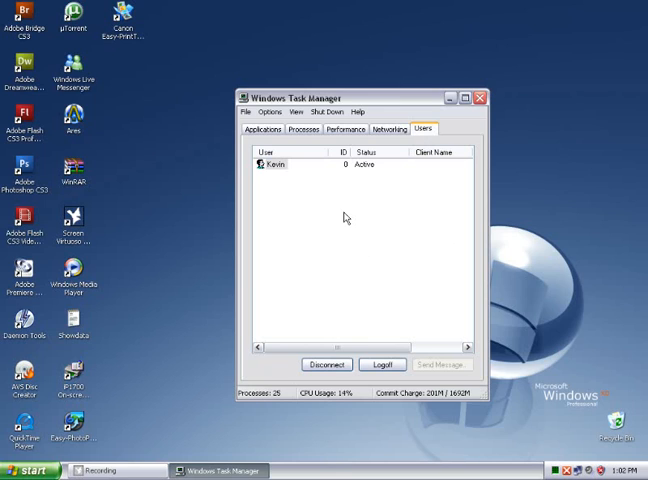
mouse_move(276, 186)
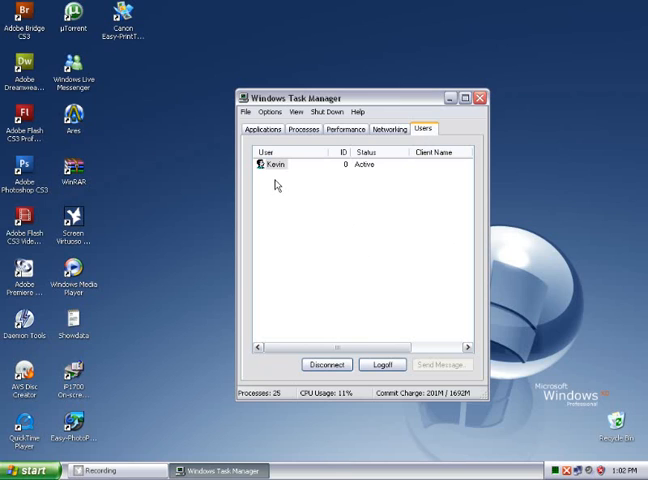
mouse_move(446, 224)
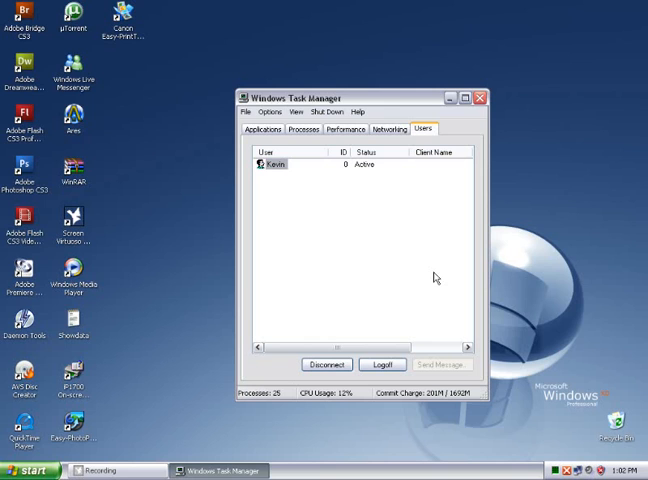
left_click(340, 128)
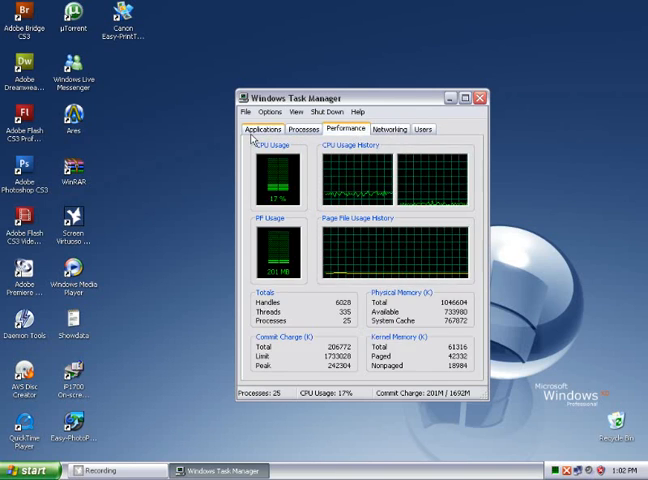
Step: Return to the Applications list and close Task Manager, leaving the desktop
left_click(268, 128)
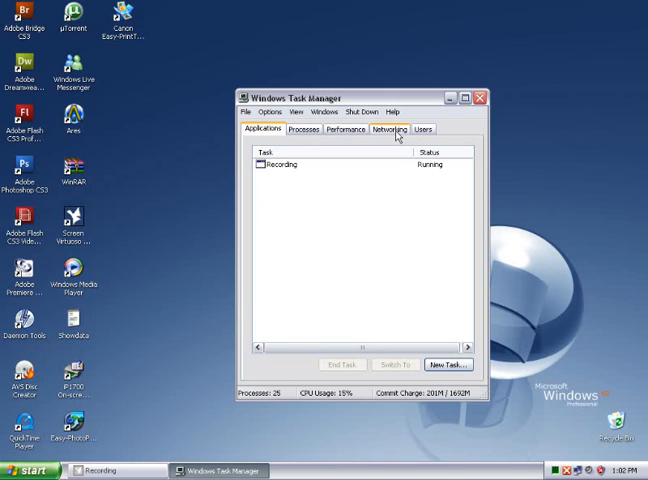
left_click(480, 96)
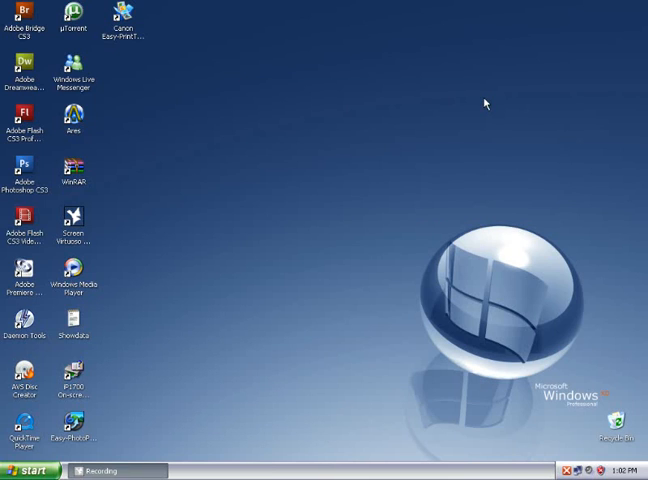